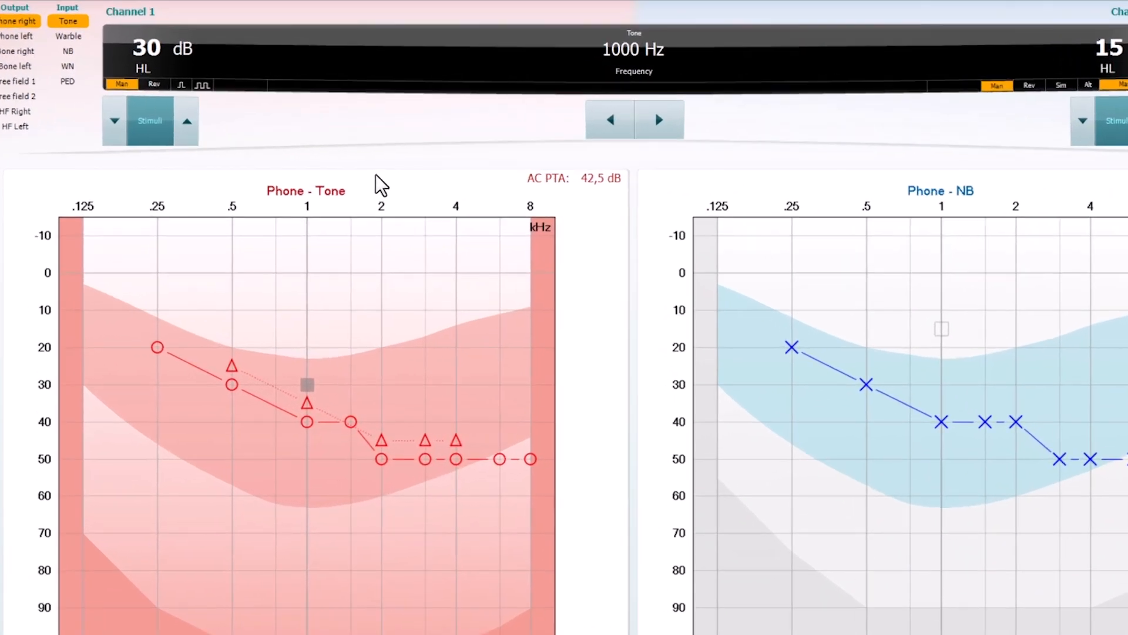
mouse_move(250, 221)
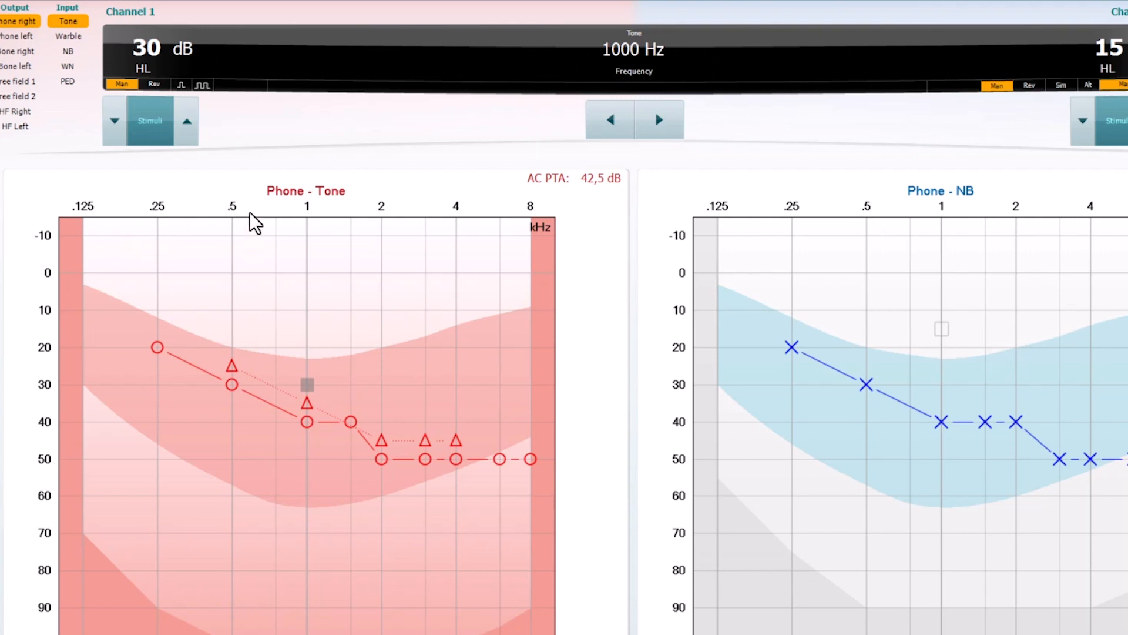
mouse_move(306, 213)
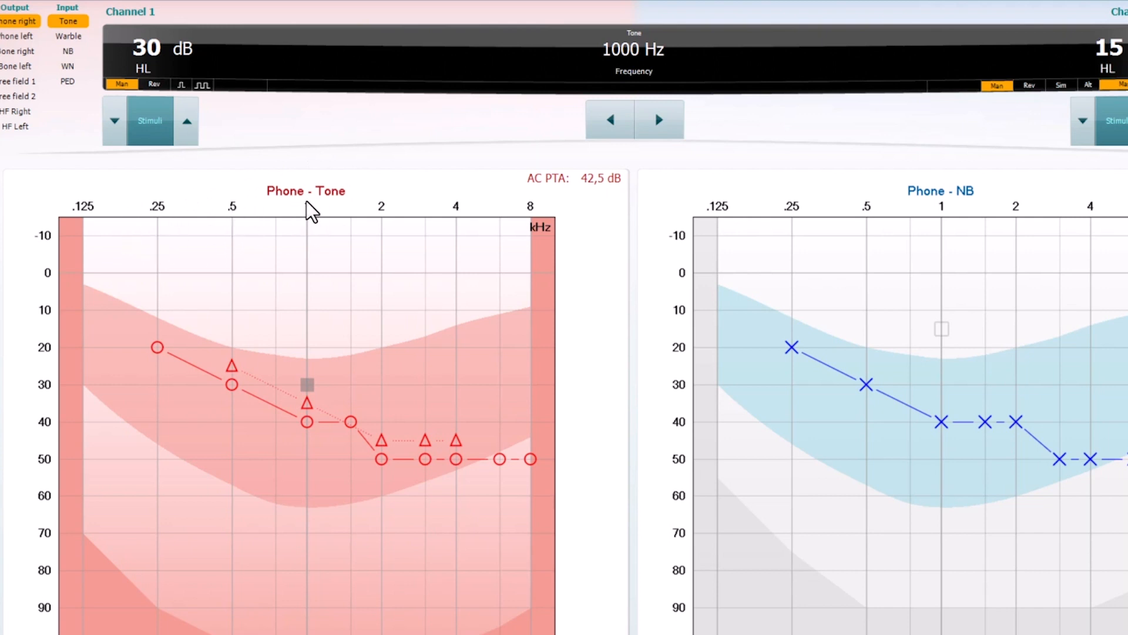
mouse_move(421, 239)
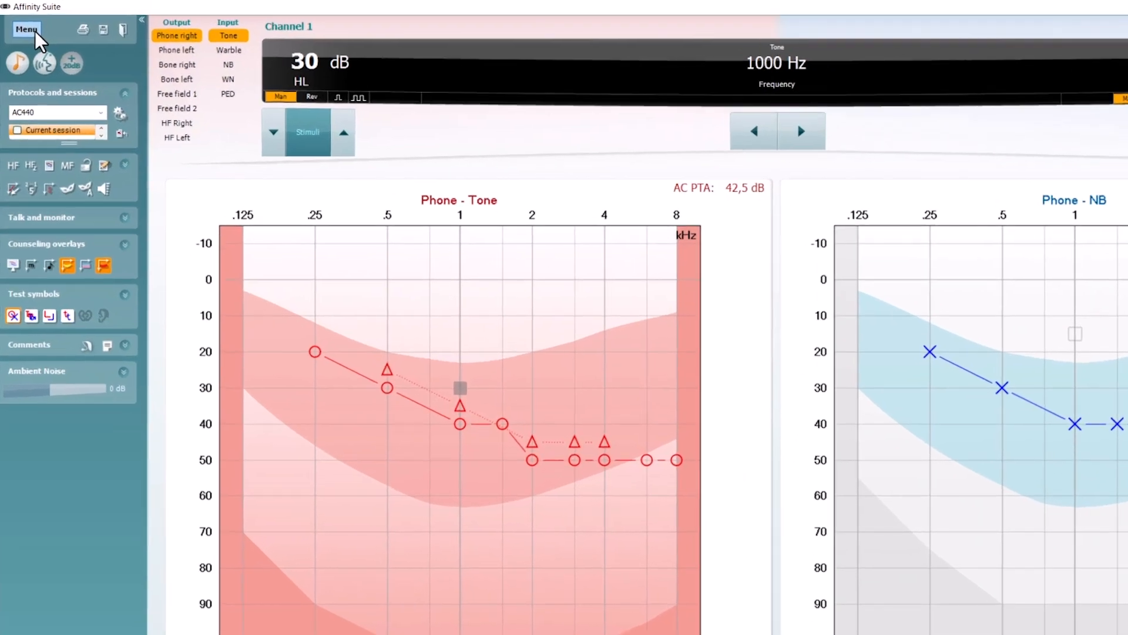
Step: Choose ACT from the Tests submenu of the main menu
click(24, 29)
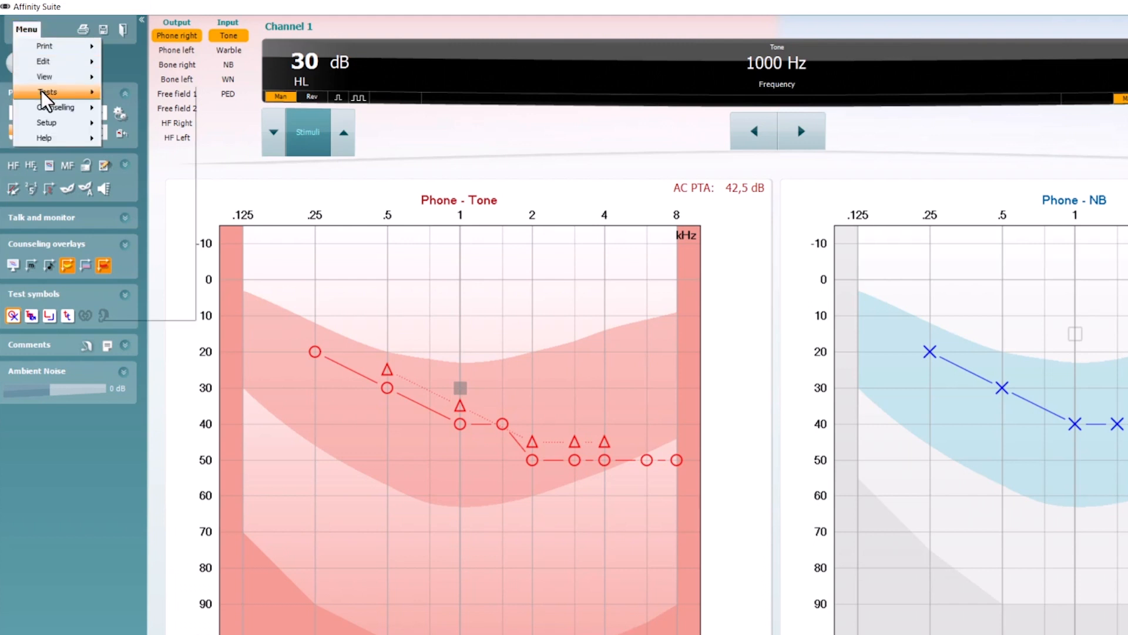
click(47, 91)
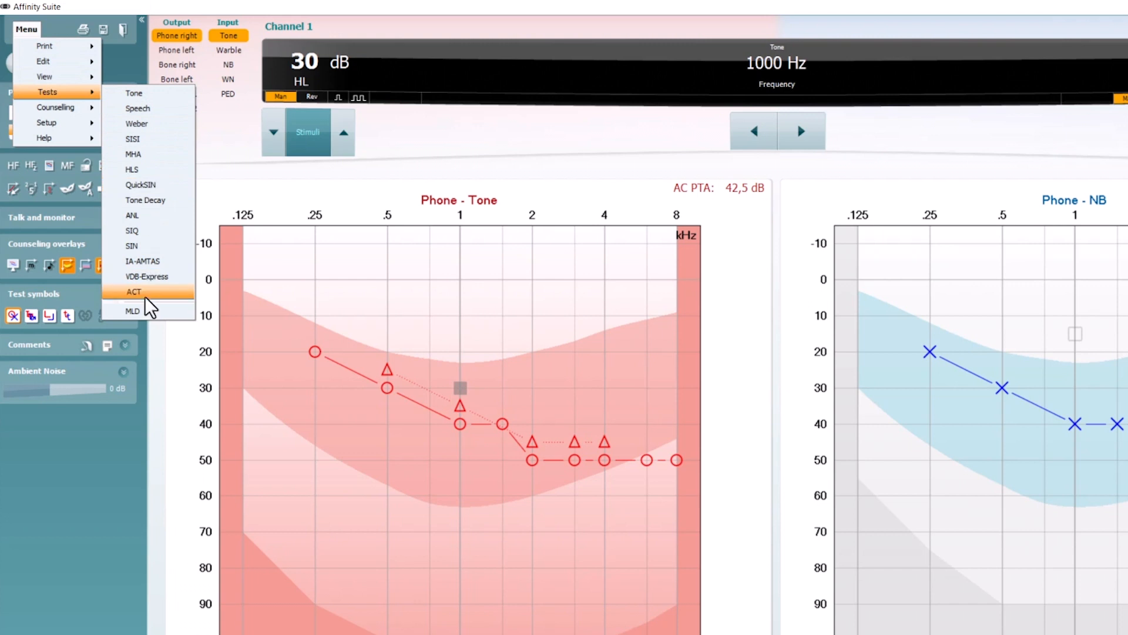
click(134, 292)
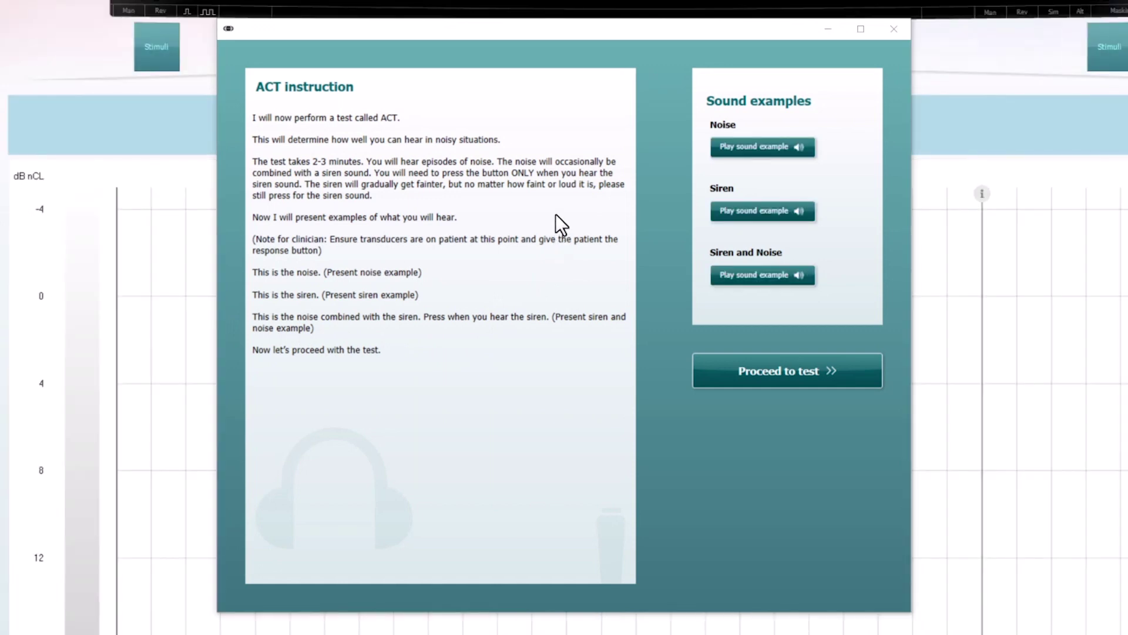
mouse_move(599, 103)
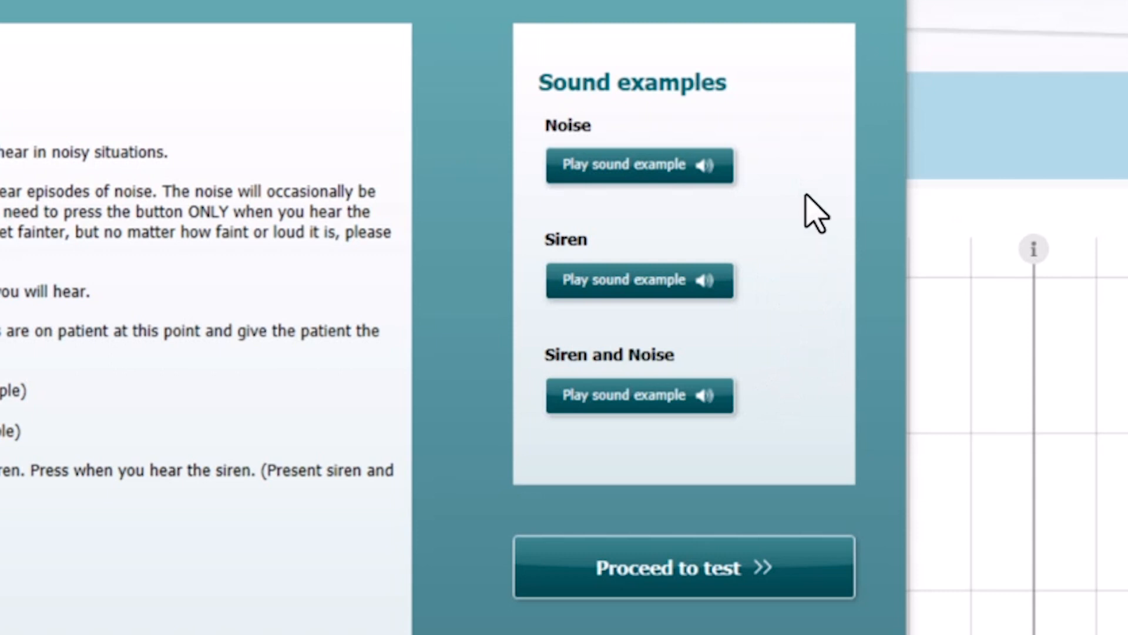
Step: Play a sound example in the ACT instruction window
click(637, 166)
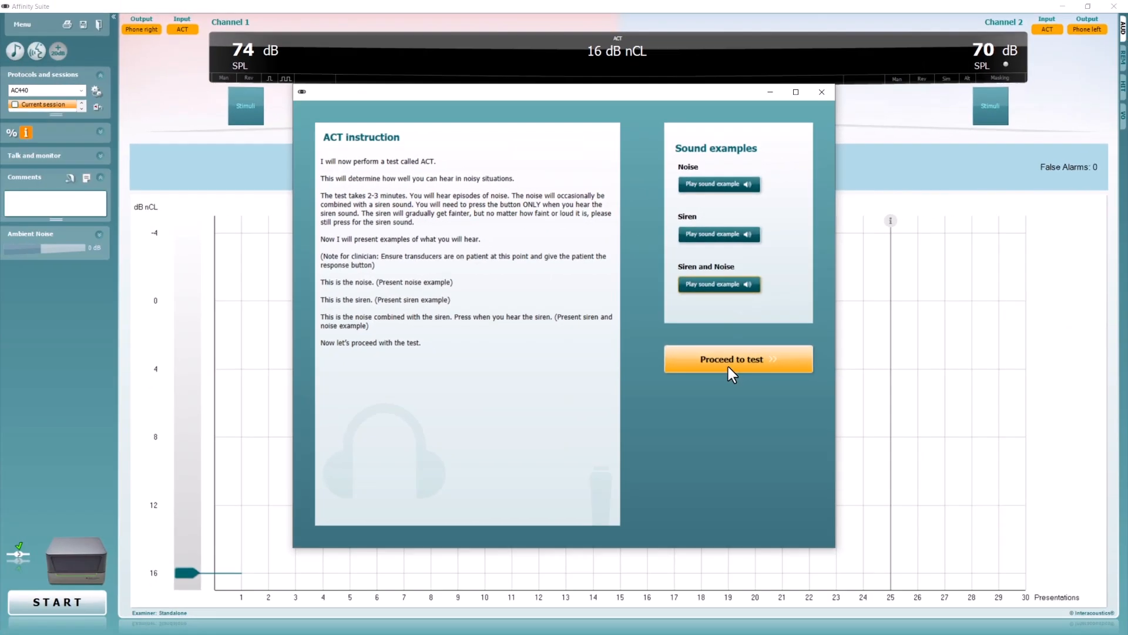
Step: Proceed to the test, dismissing the ACT instructions
click(739, 359)
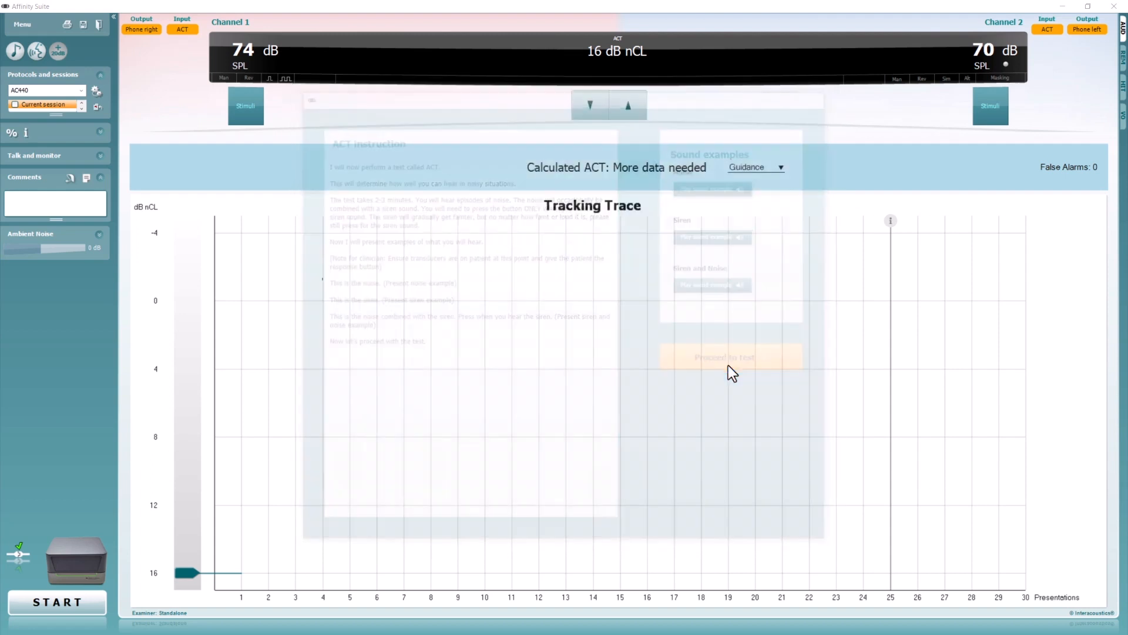
click(723, 357)
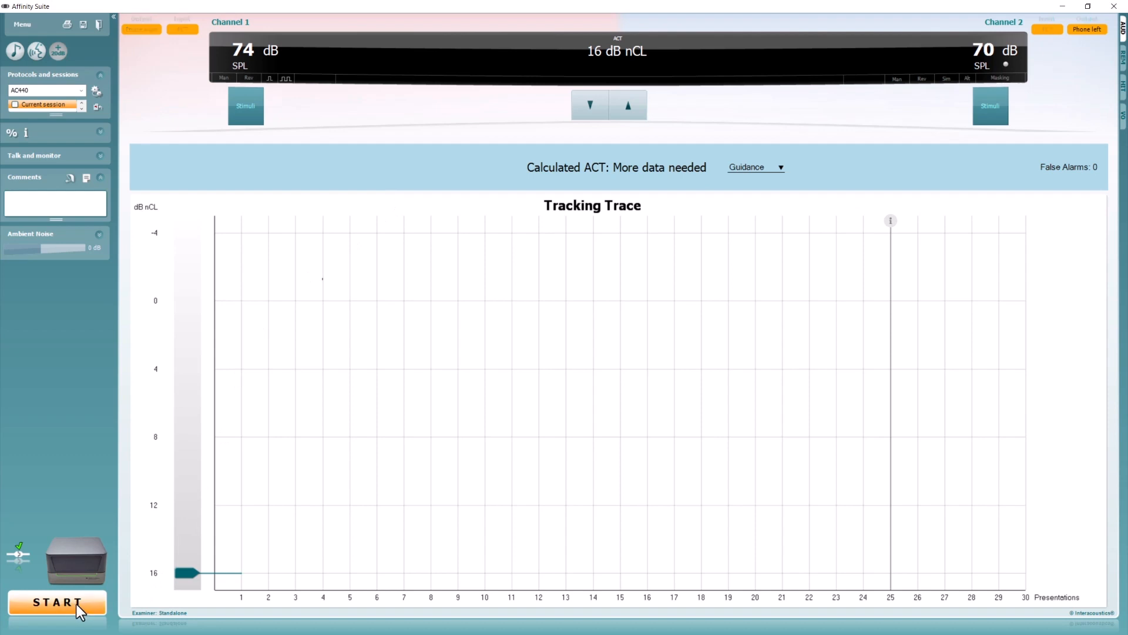
Step: Start the ACT test from the 16 dB nCL starting level
click(55, 602)
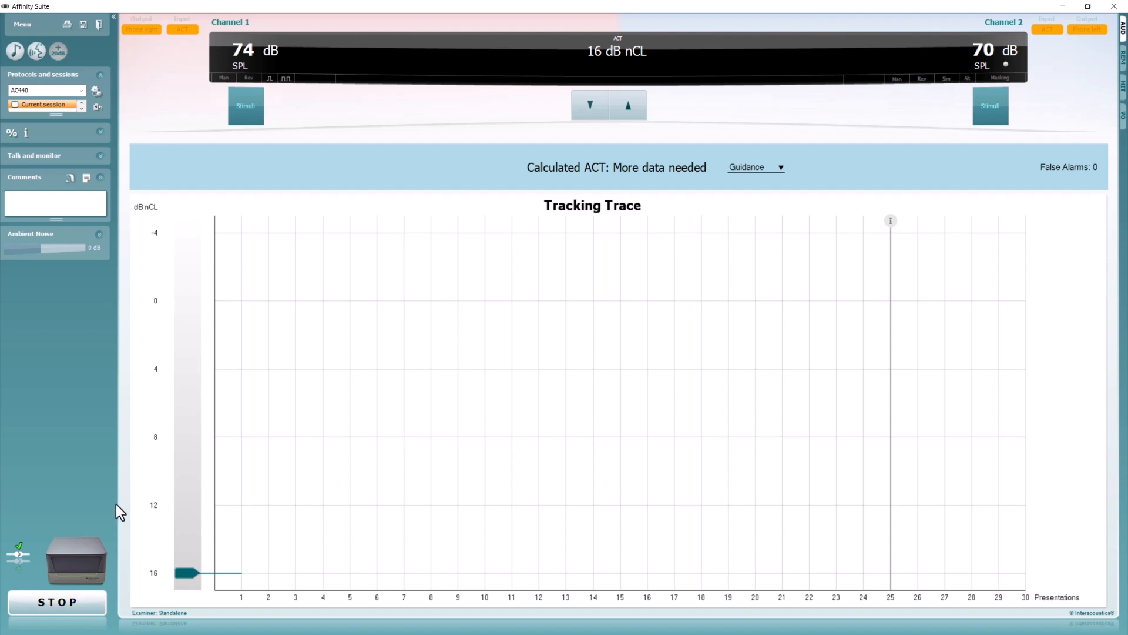
mouse_move(515, 44)
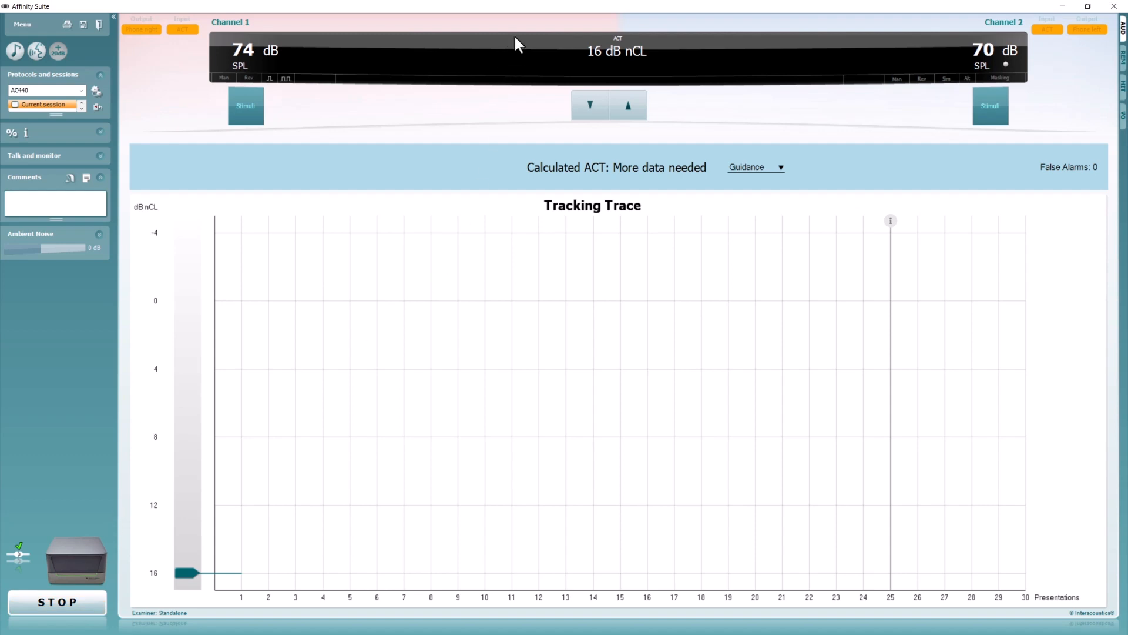
mouse_move(523, 45)
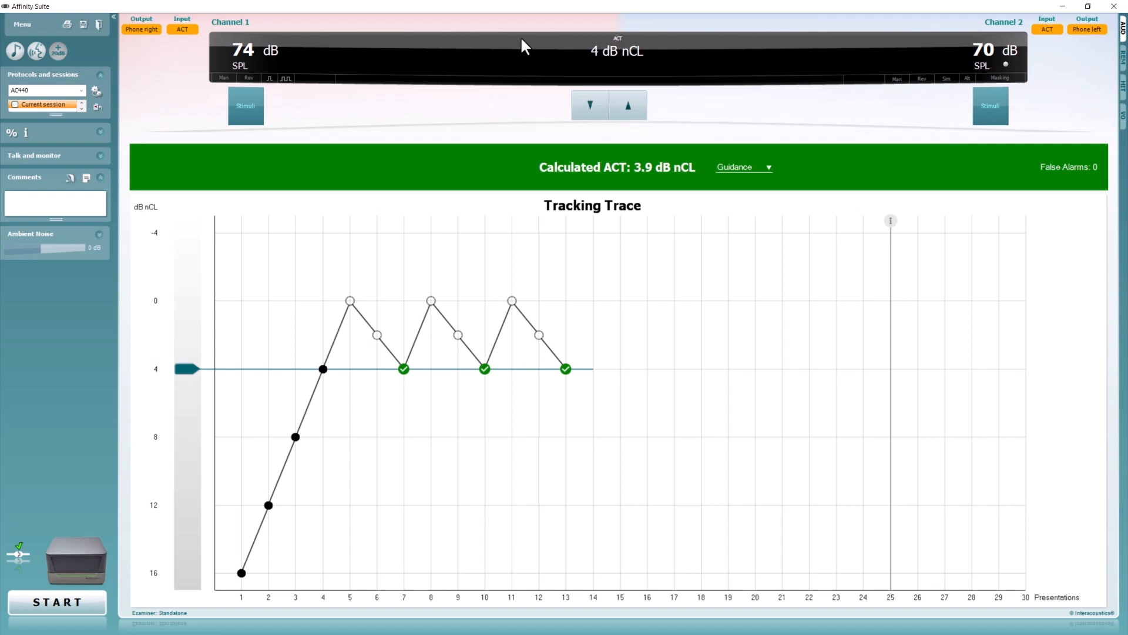
mouse_move(511, 109)
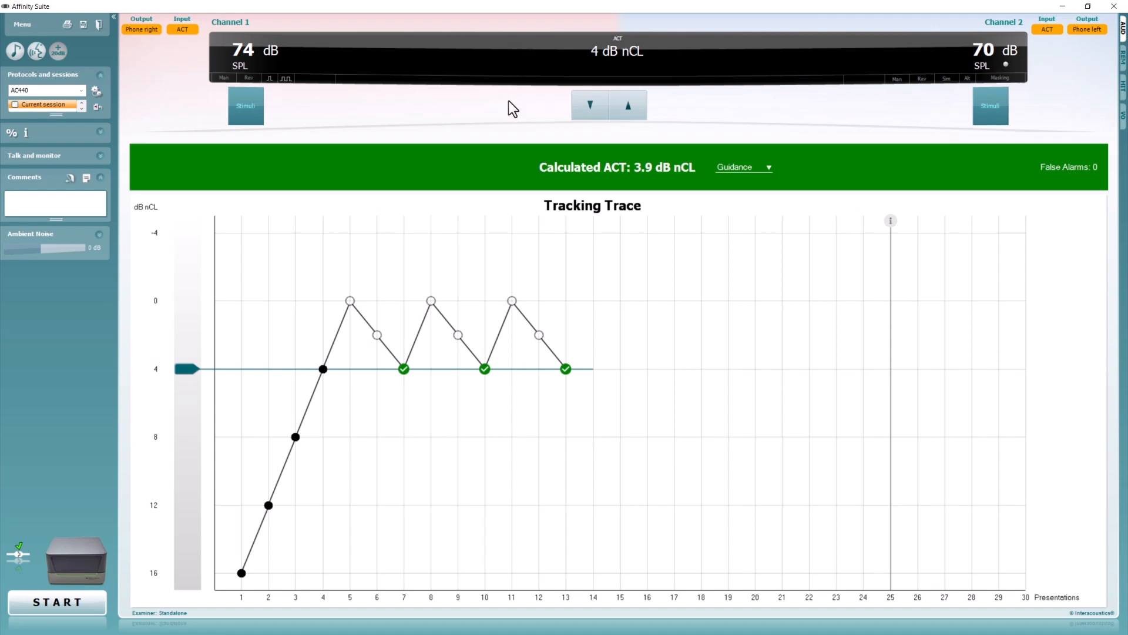